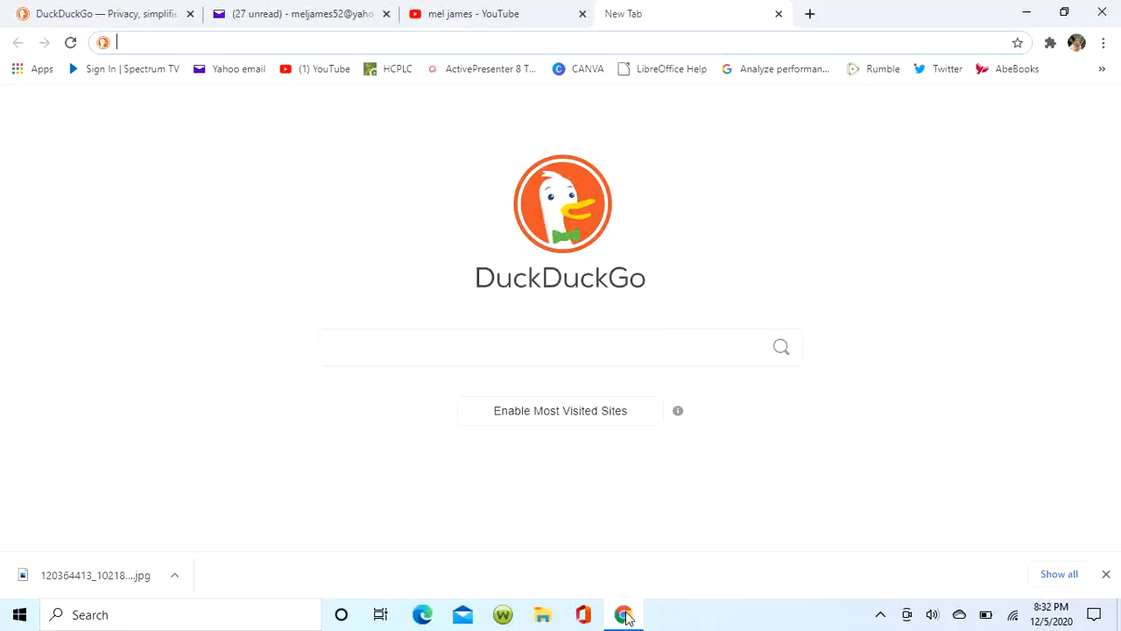
Search DuckDuckGo for 'facebook log in' using the suggestion.
type("facebppl")
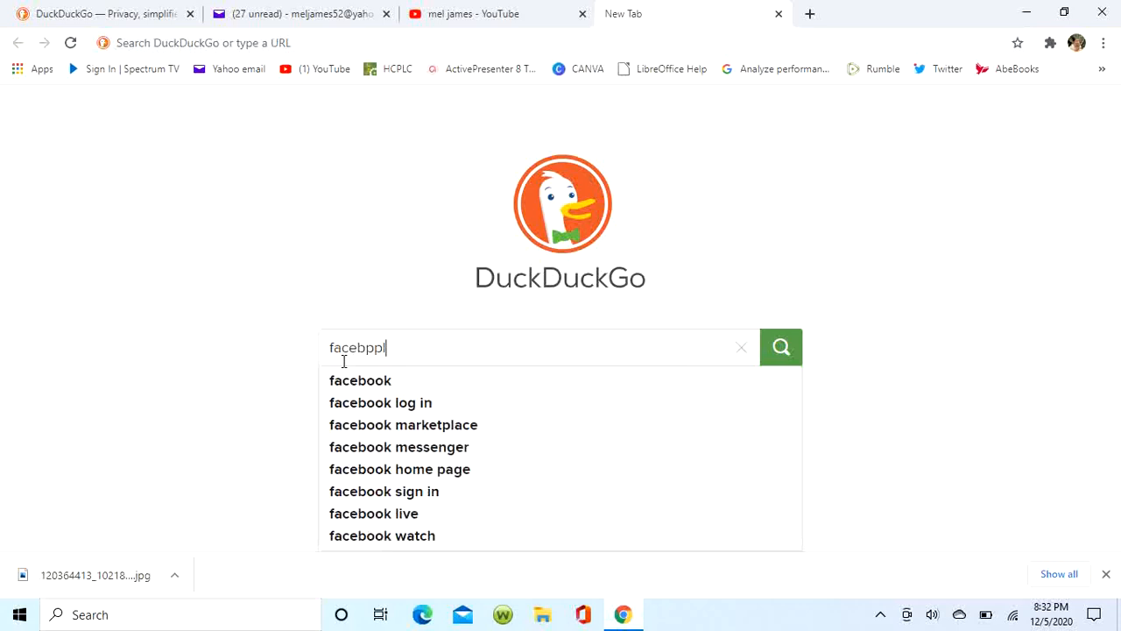
left_click(380, 402)
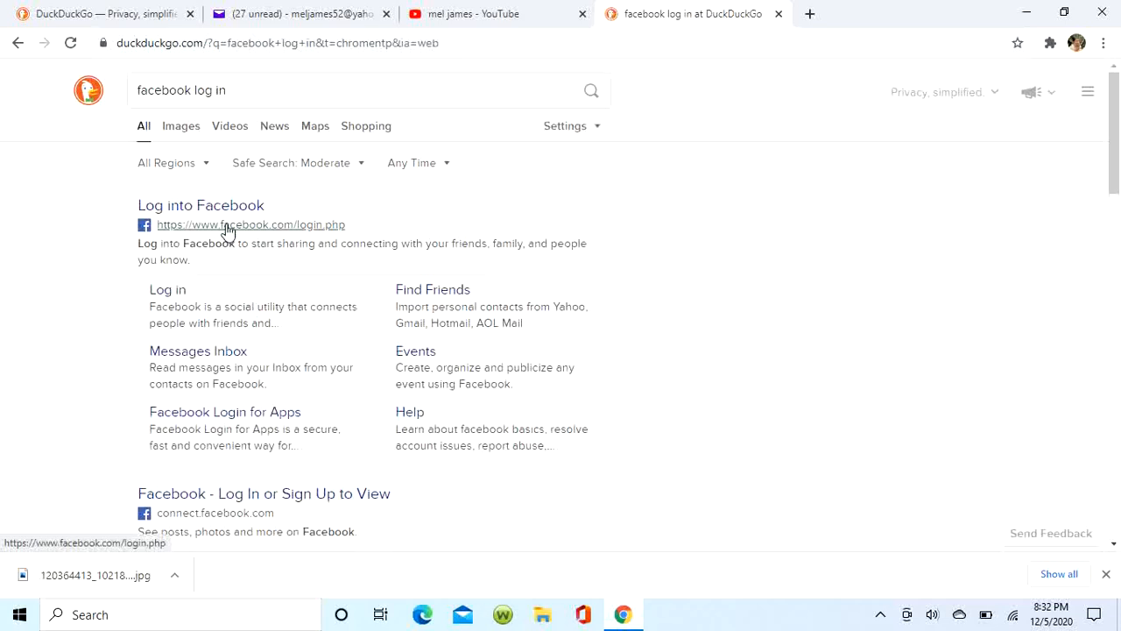
Open facebook.com/login.php and scroll the News Feed down to the couple's photo.
left_click(251, 224)
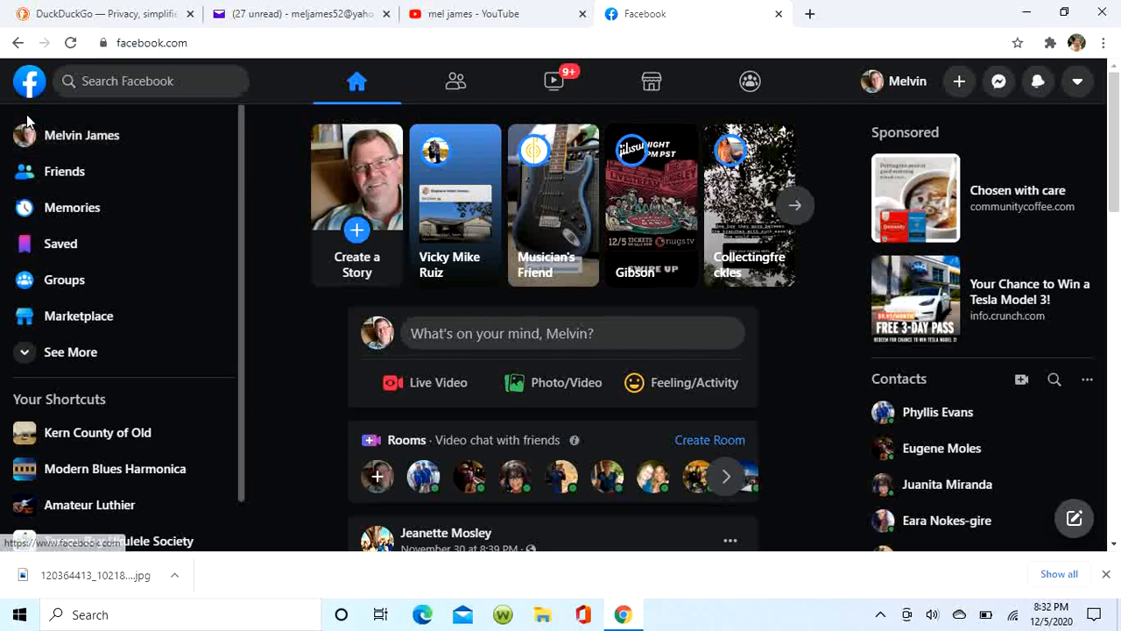
scroll("down", 3)
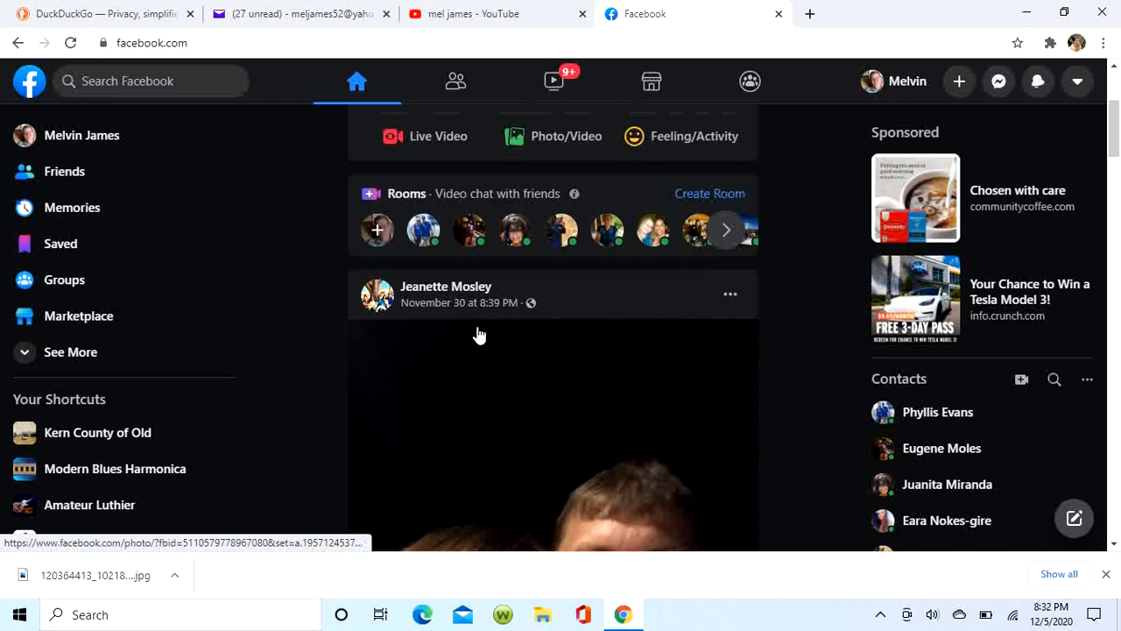
scroll("down", 3)
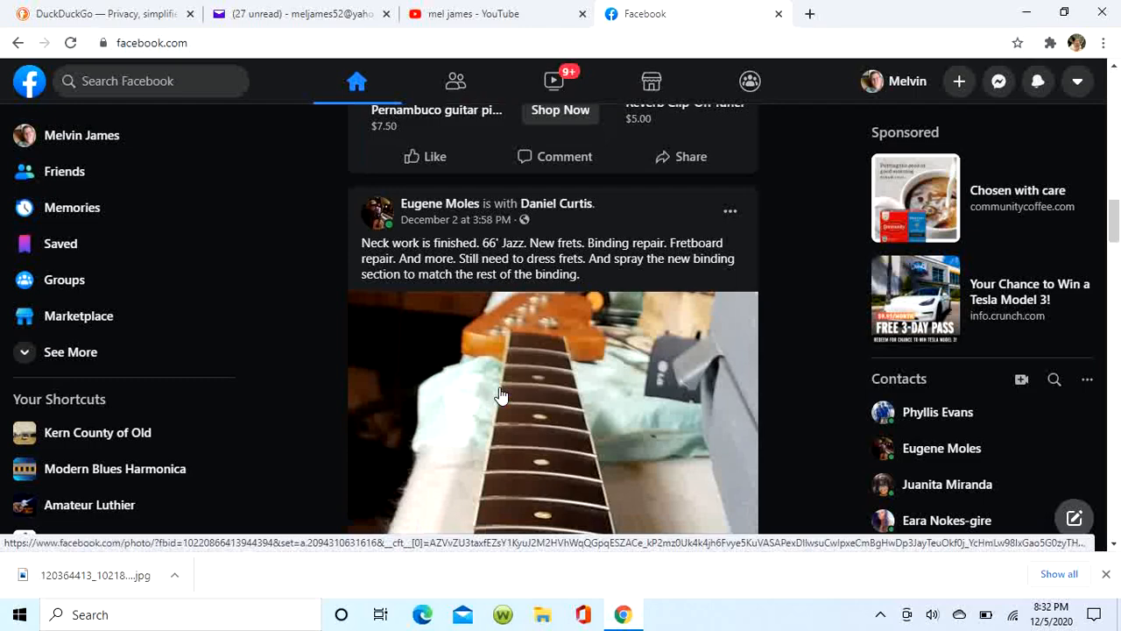
scroll("down", 3)
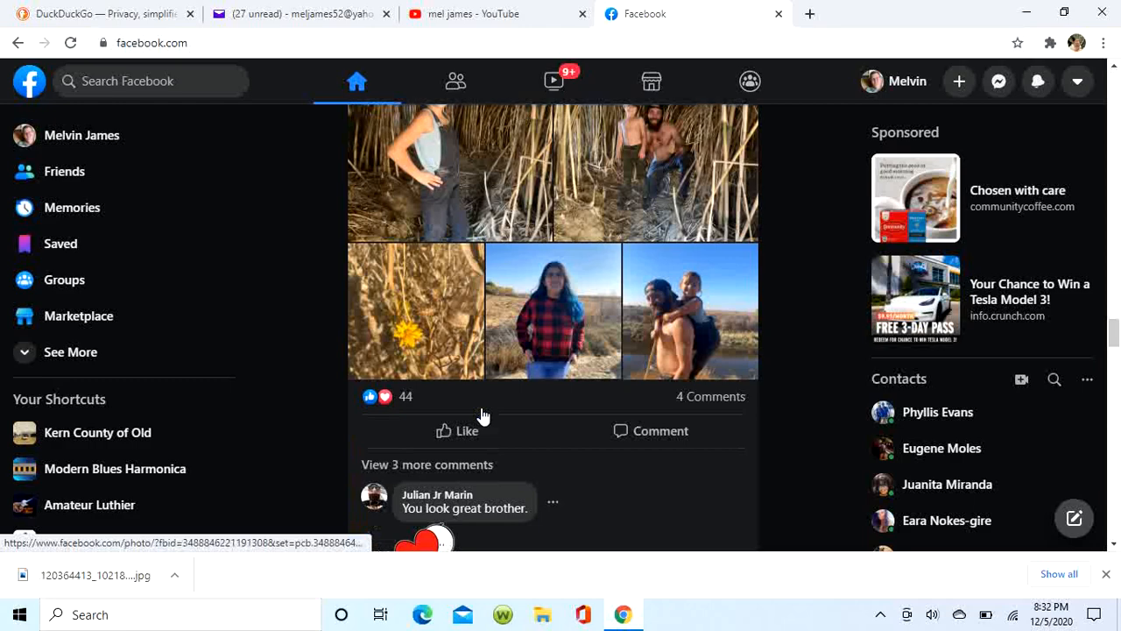
scroll("down", 3)
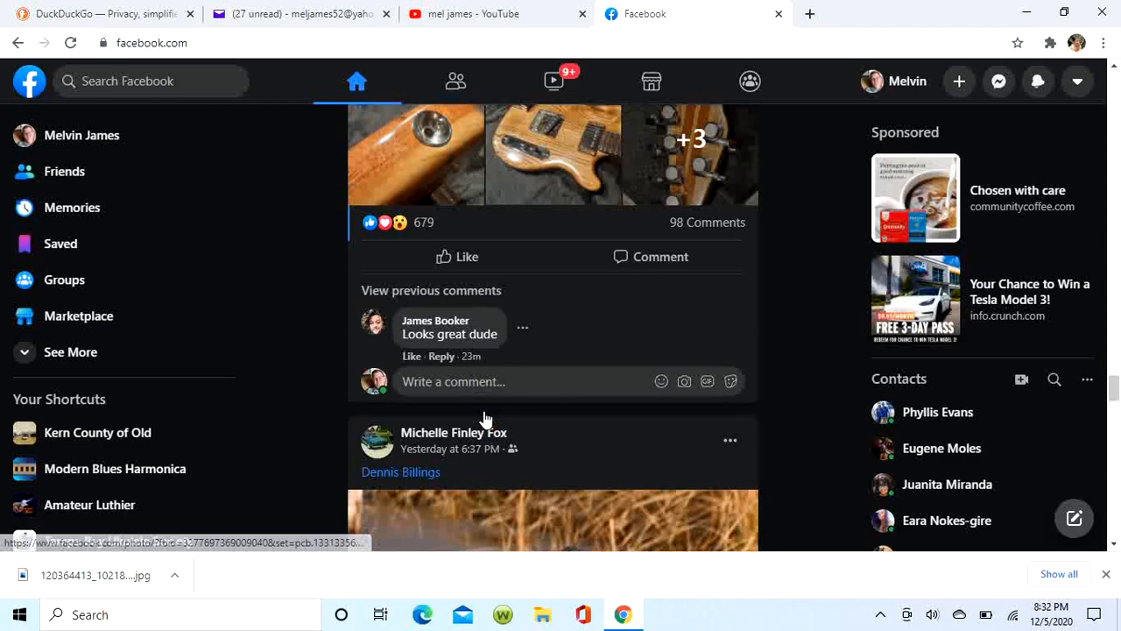
scroll("down", 3)
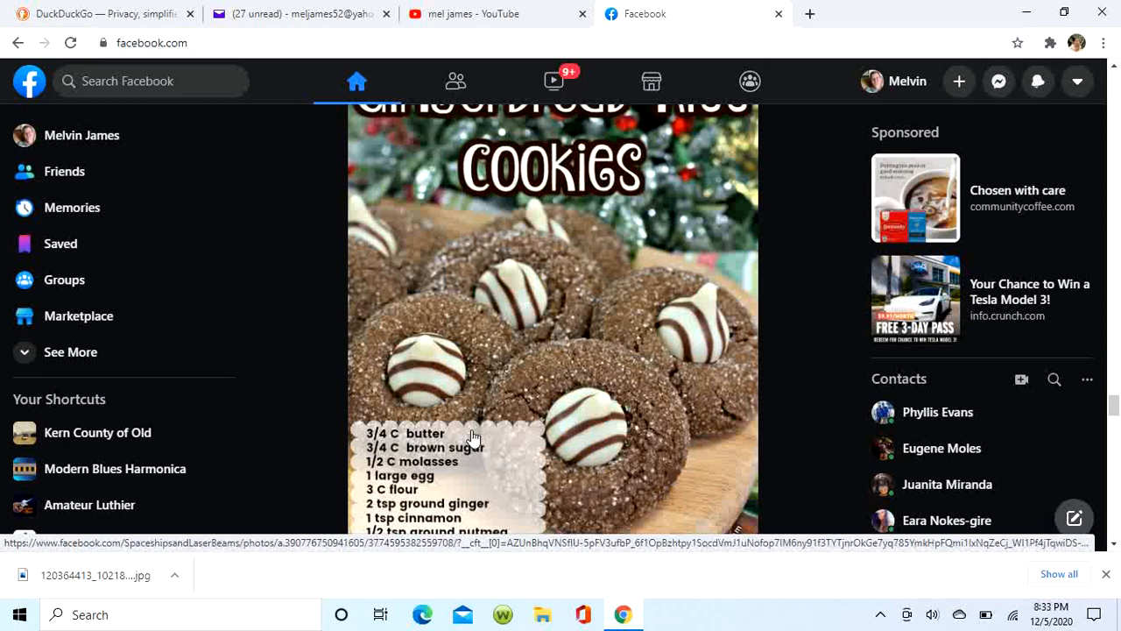
scroll("down", 3)
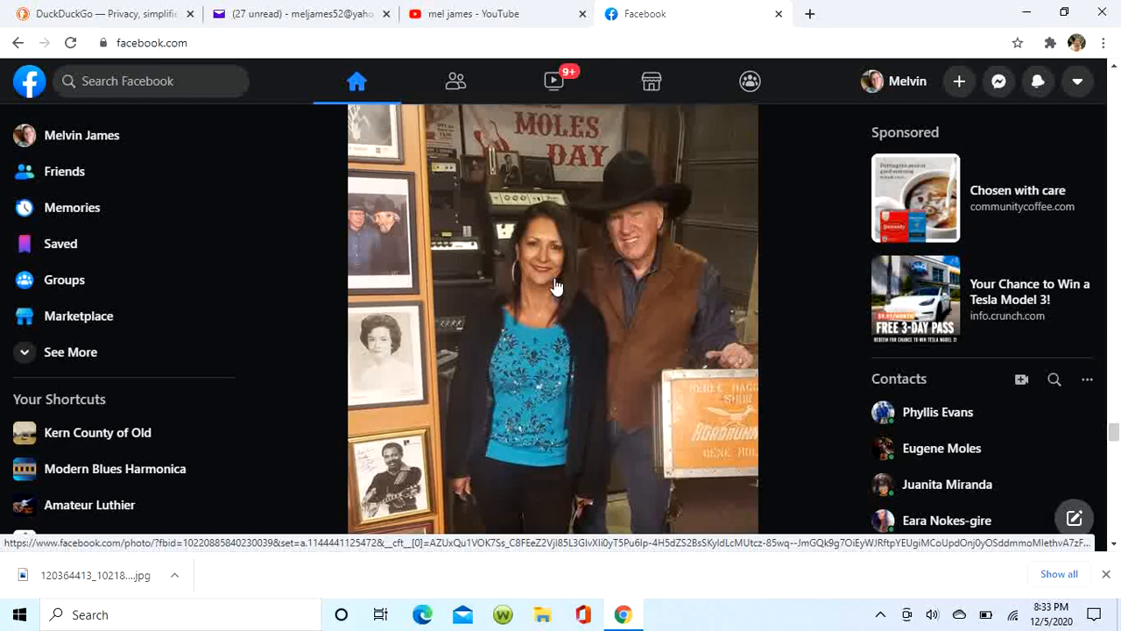
Save the couple's photo as a JPEG into Pictures > Camera Roll.
right_click(553, 286)
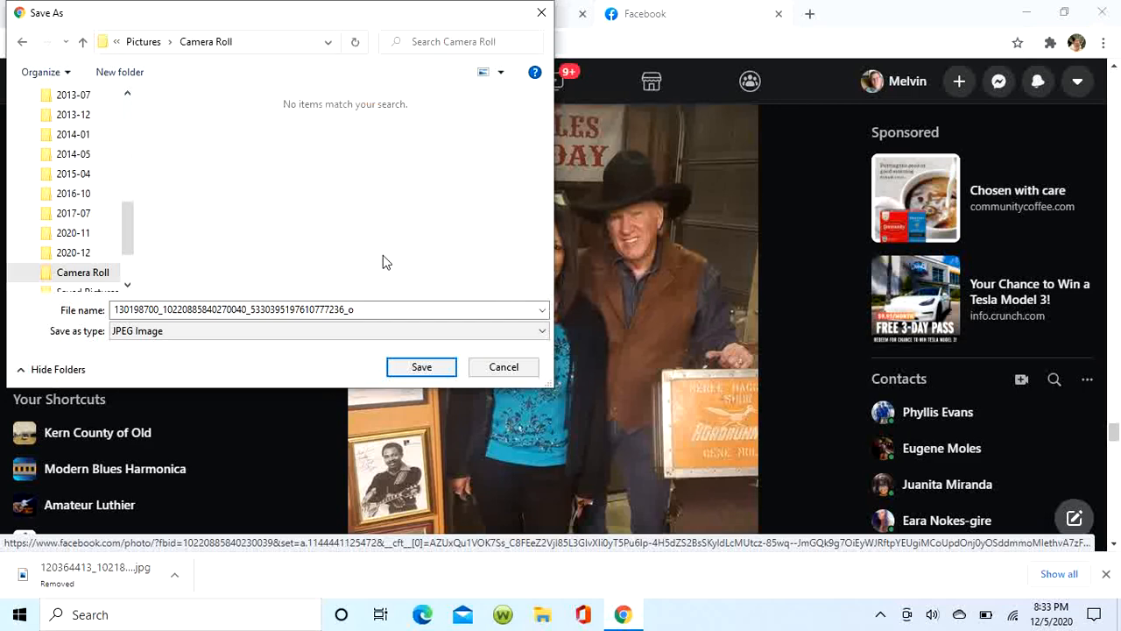
left_click(421, 366)
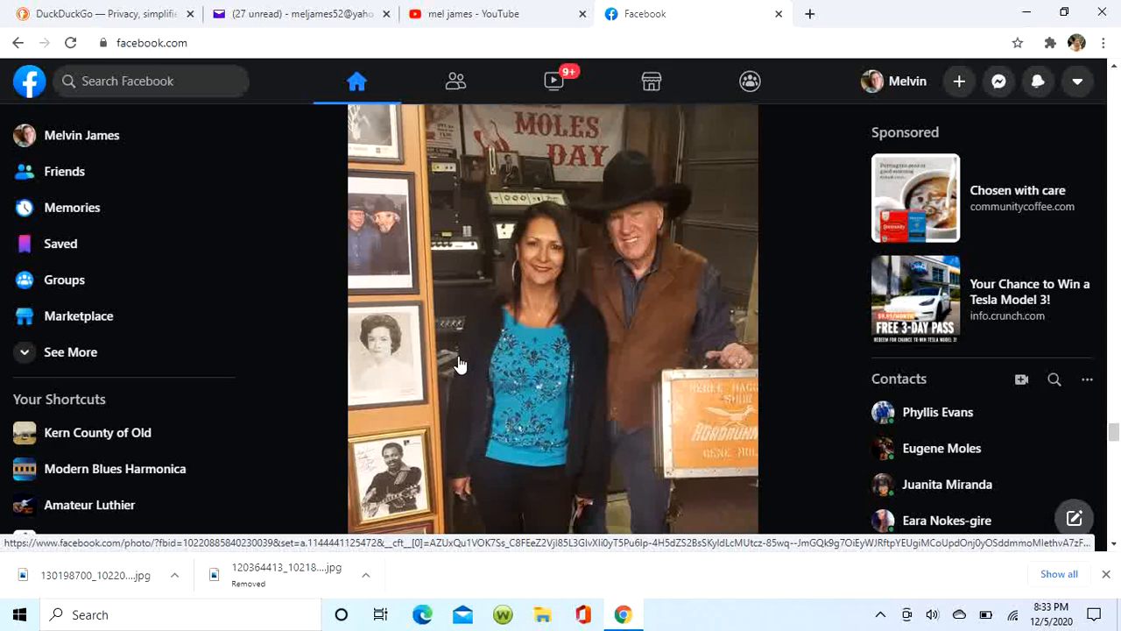
mouse_move(543, 613)
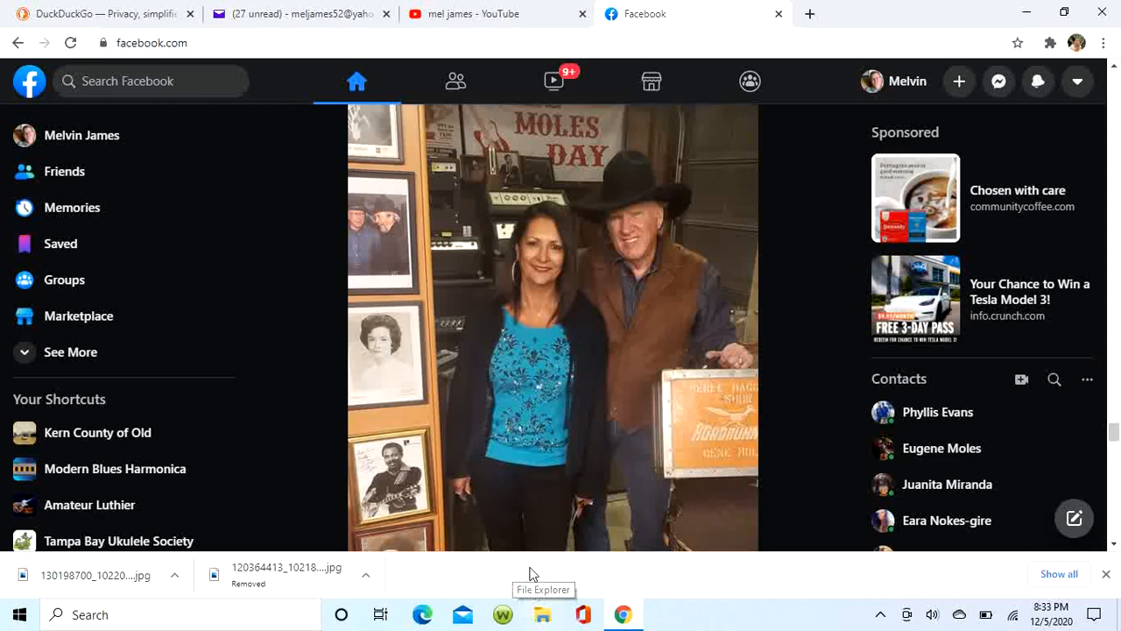
scroll("down", 3)
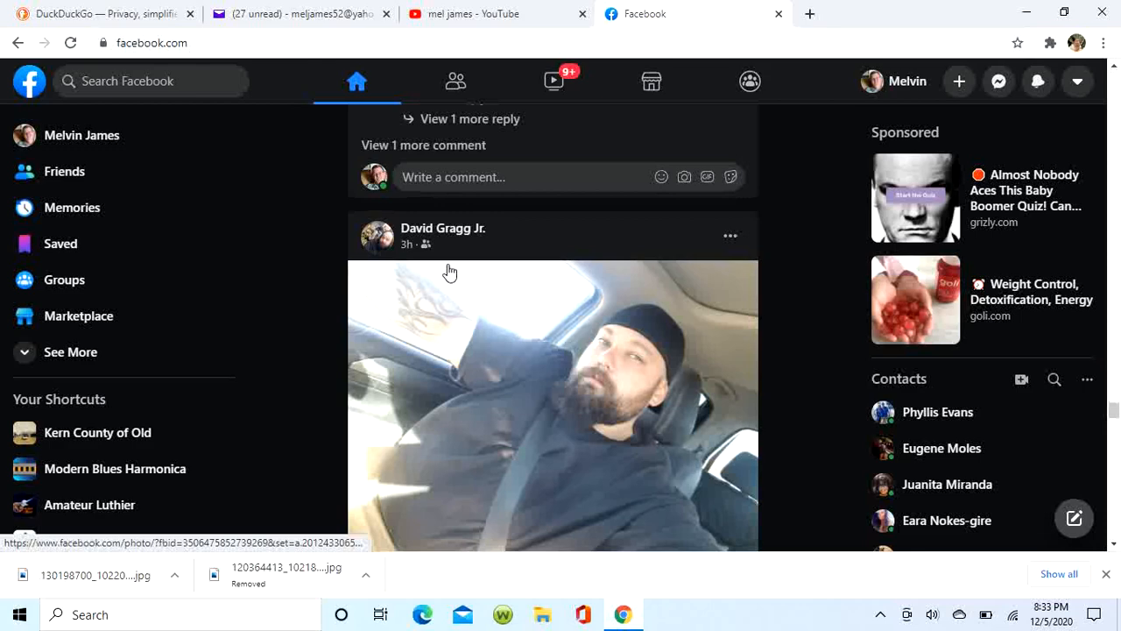
left_click(443, 227)
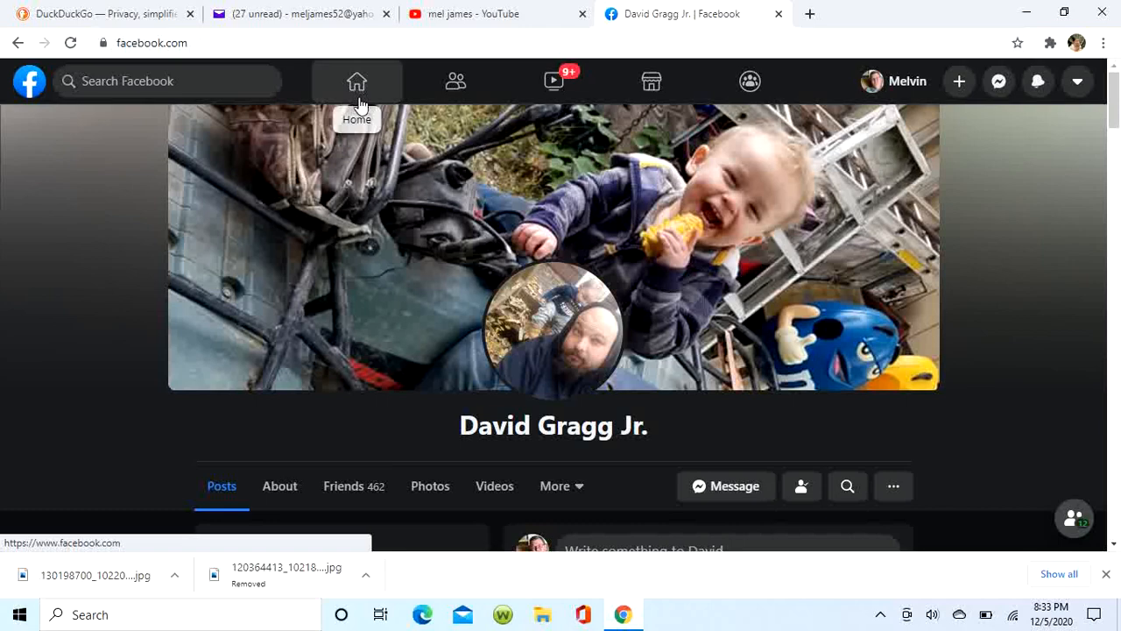
Open Melvin James's own profile and scroll down to the Photos section.
left_click(356, 81)
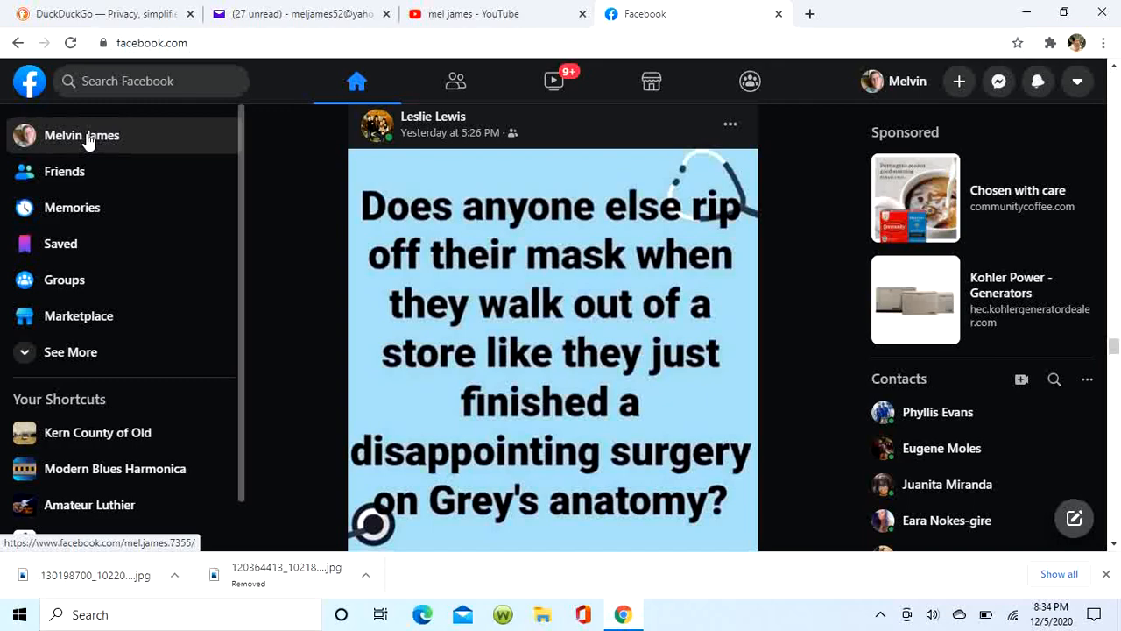
left_click(81, 135)
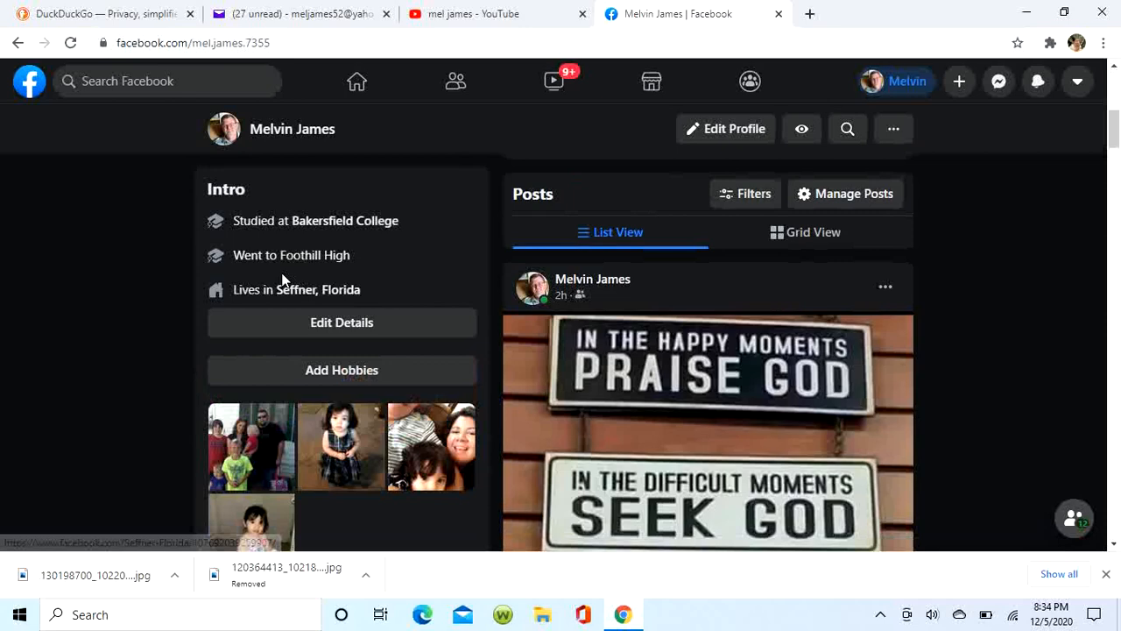
scroll("down", 3)
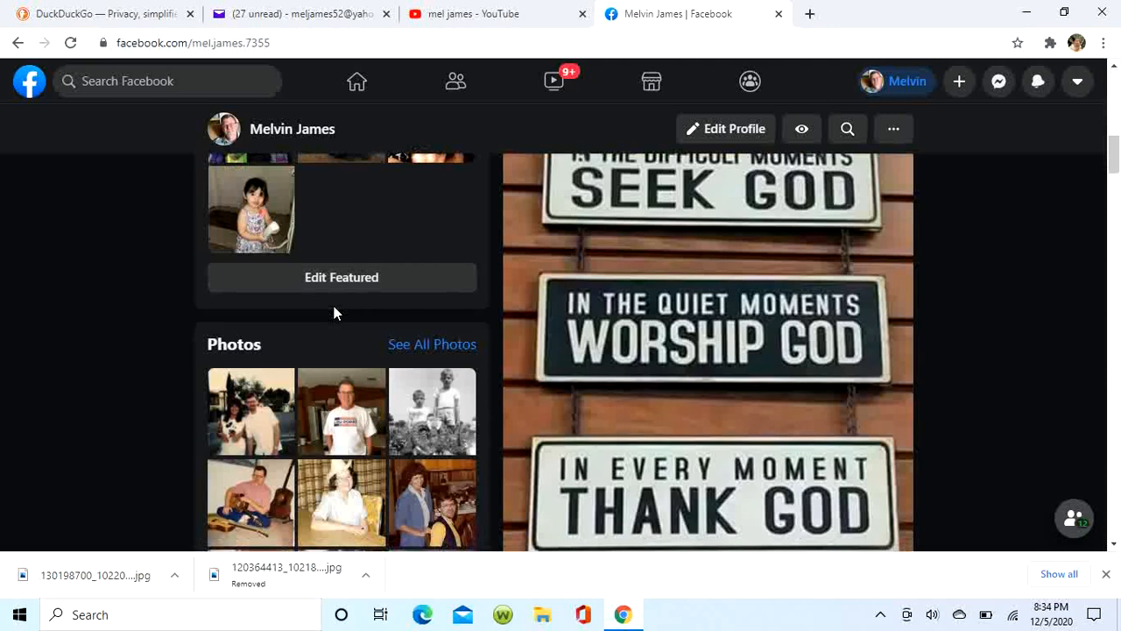
left_click(431, 344)
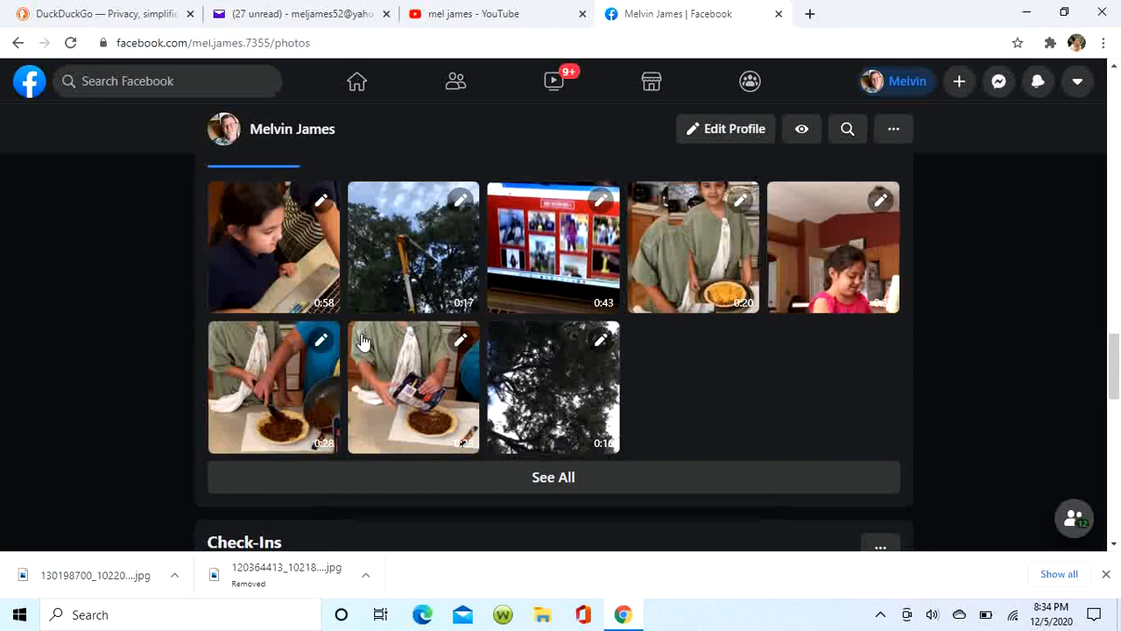
scroll("up", 3)
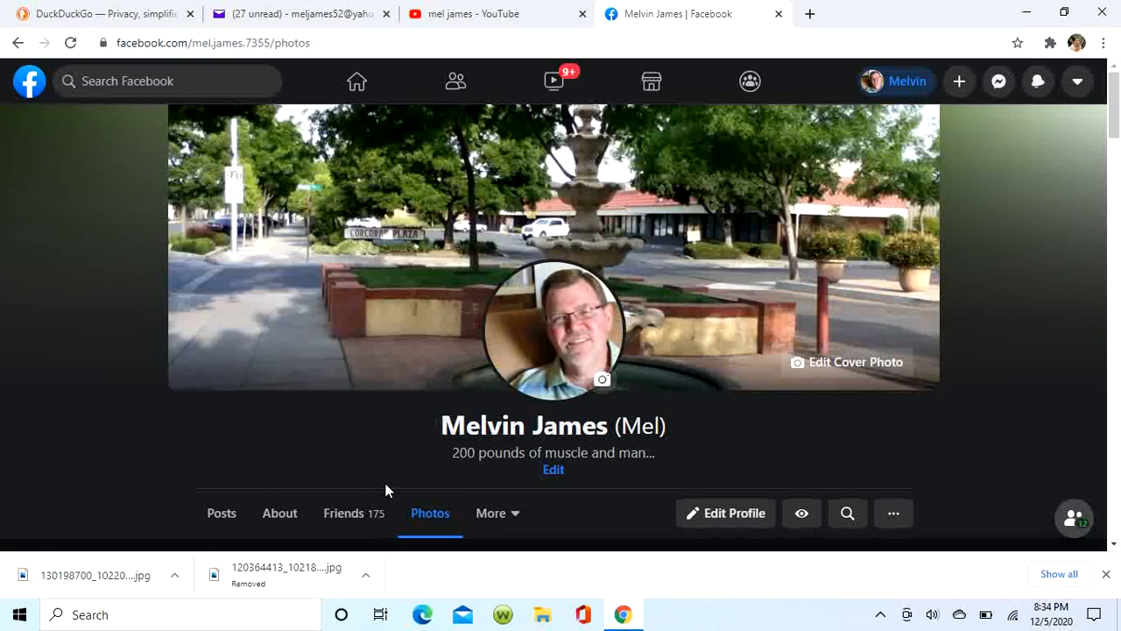
scroll("down", 3)
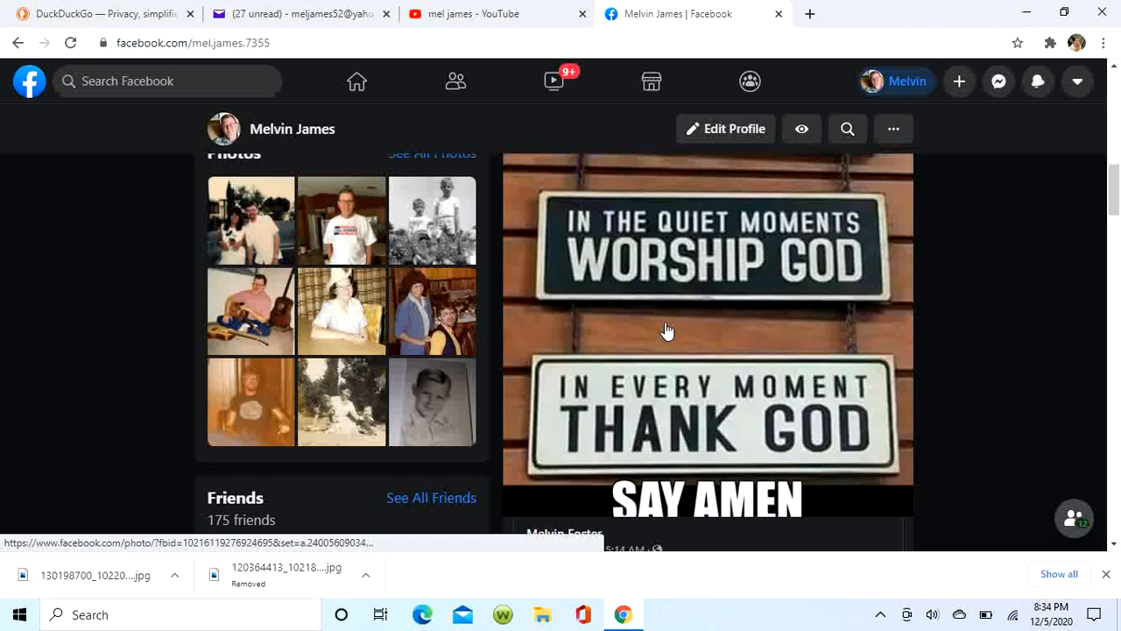
scroll("down", 3)
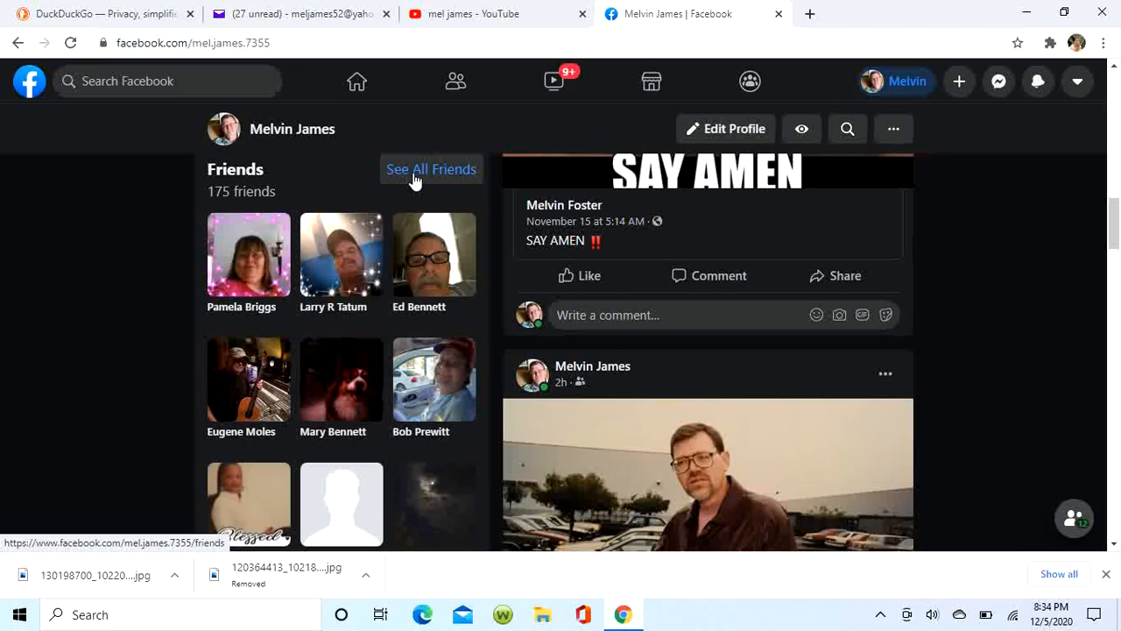
left_click(431, 169)
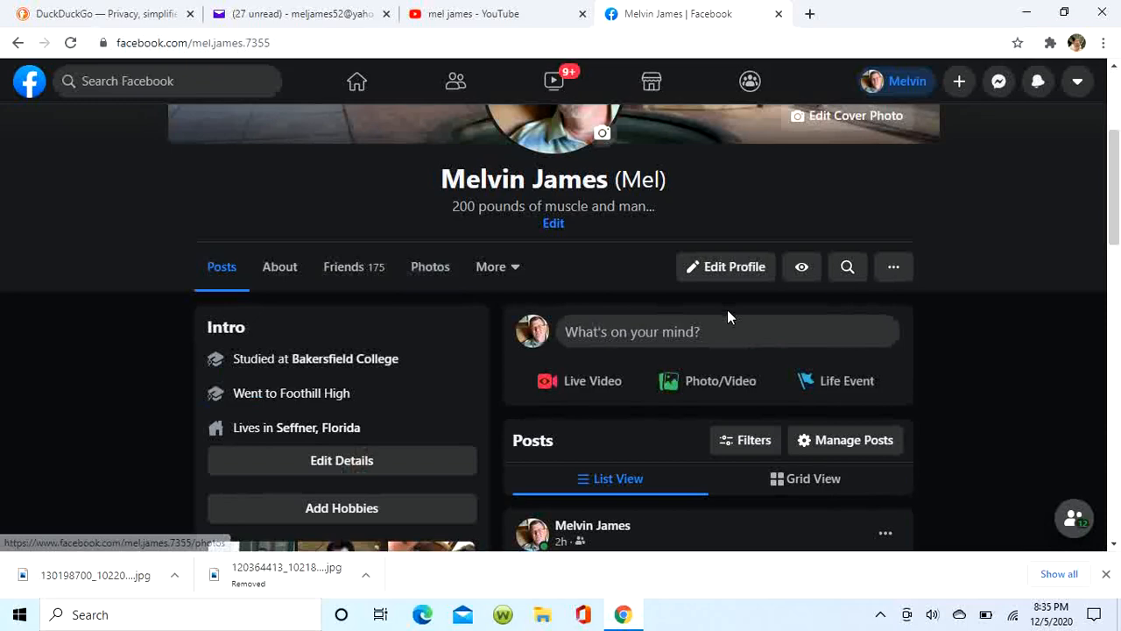
scroll("down", 3)
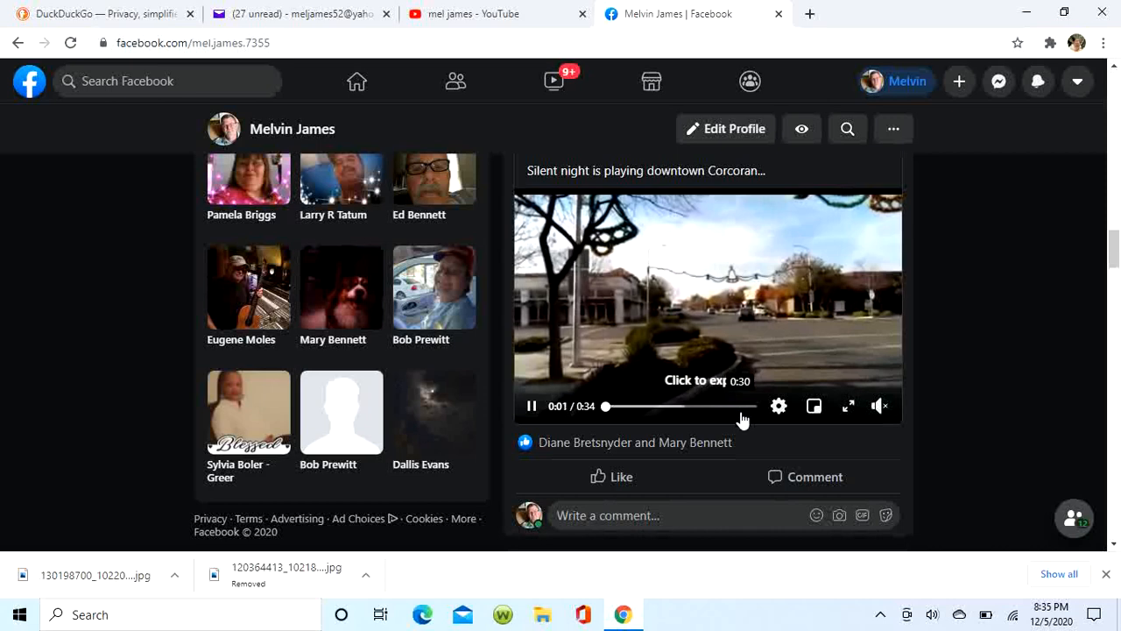
scroll("down", 3)
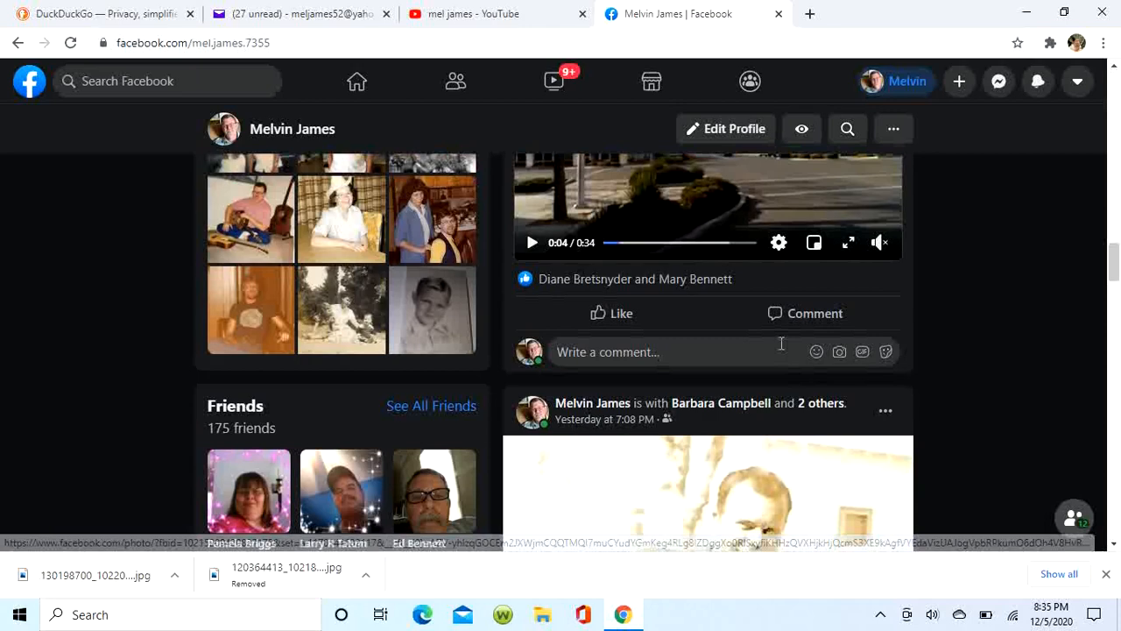
scroll("up", 3)
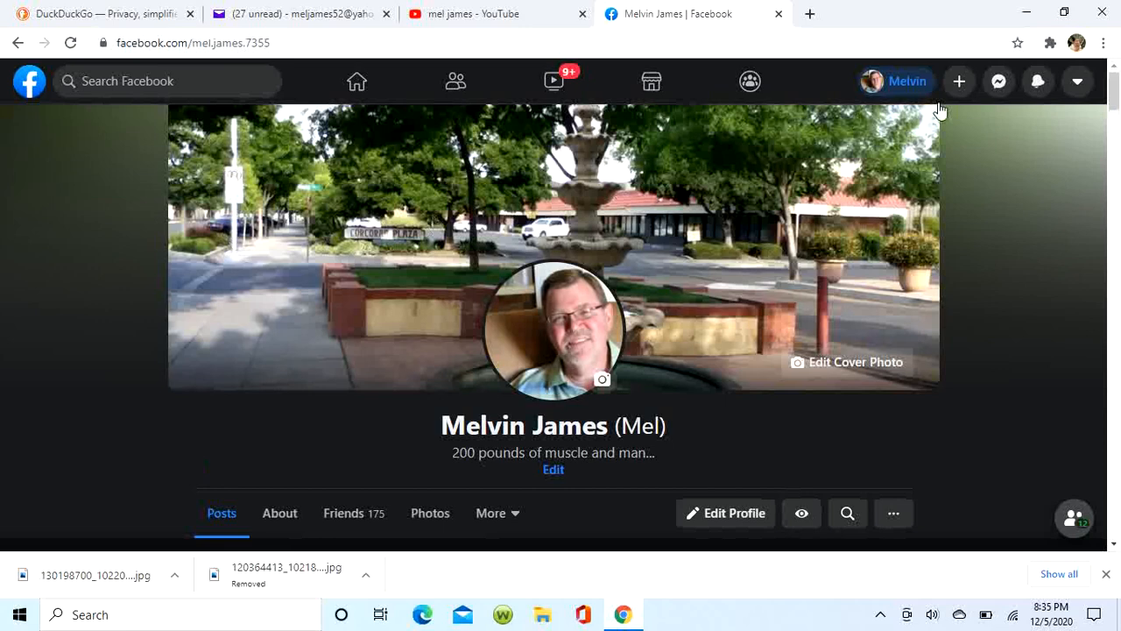
Minimize Chrome and browse File Explorer to This PC > Pictures > Camera Roll.
left_click(1065, 13)
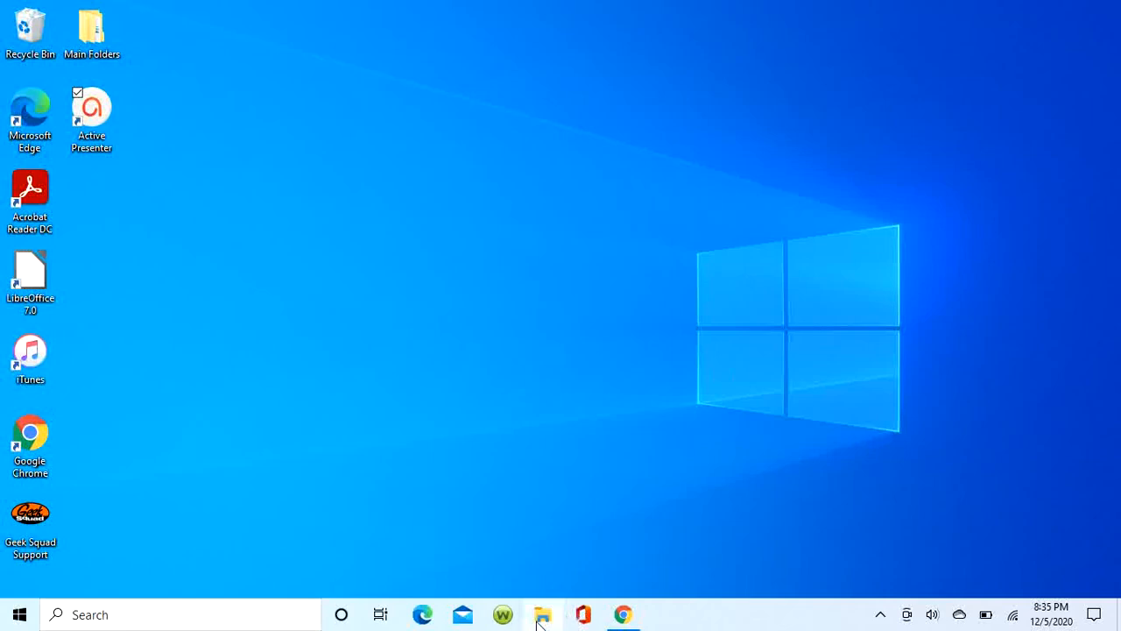
left_click(543, 614)
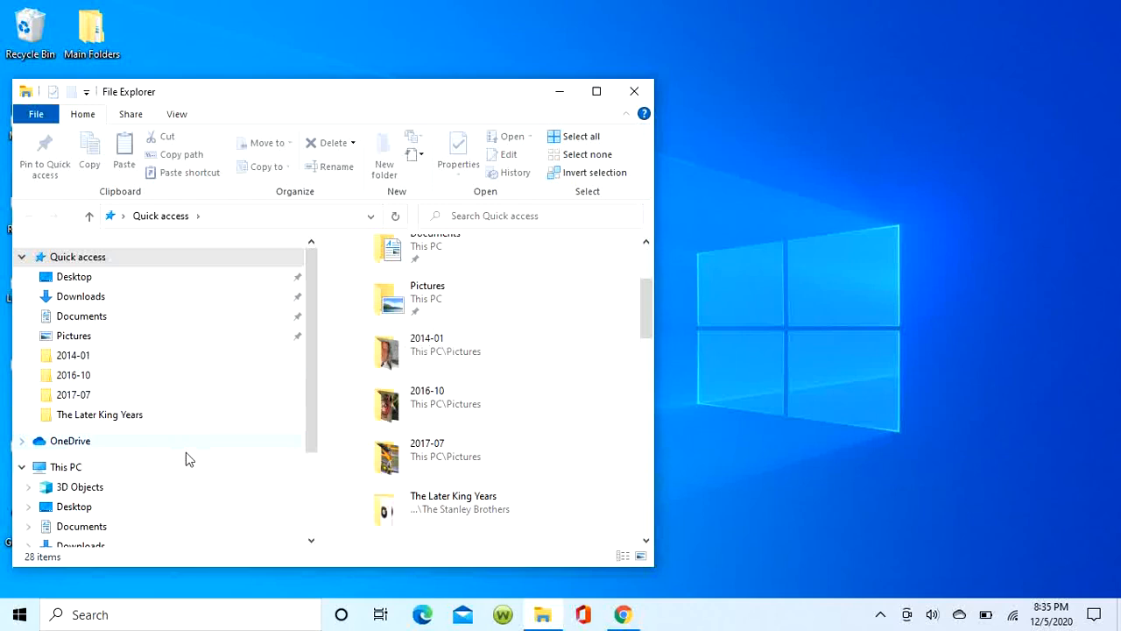
left_click(66, 466)
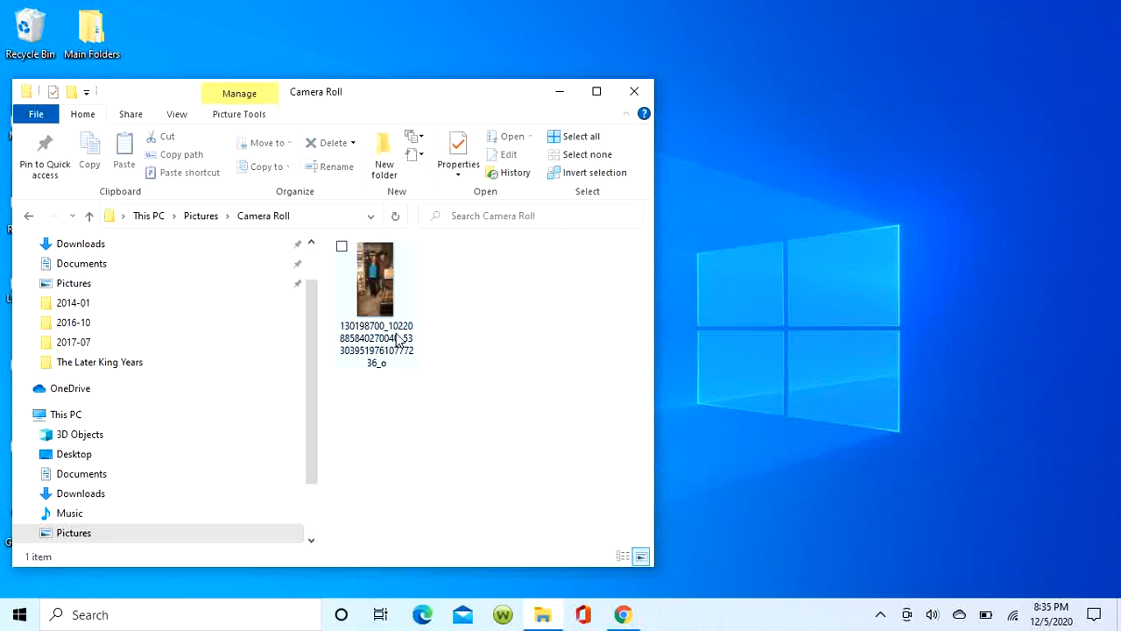
Open the saved couple JPEG in Photos, then show all photos.
double_click(375, 280)
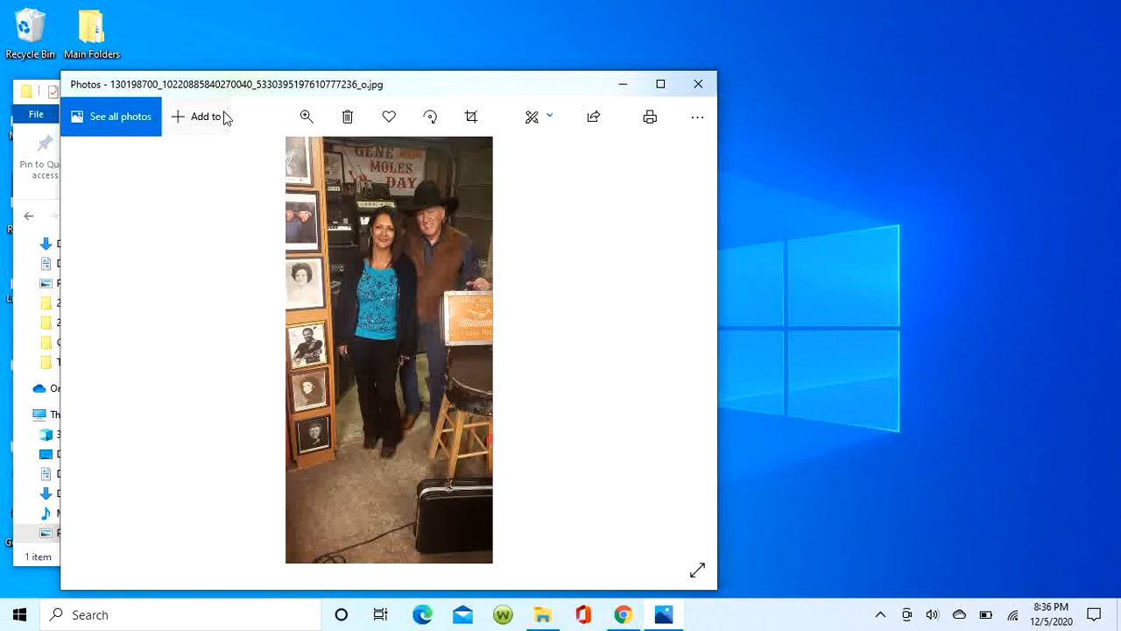
left_click(120, 116)
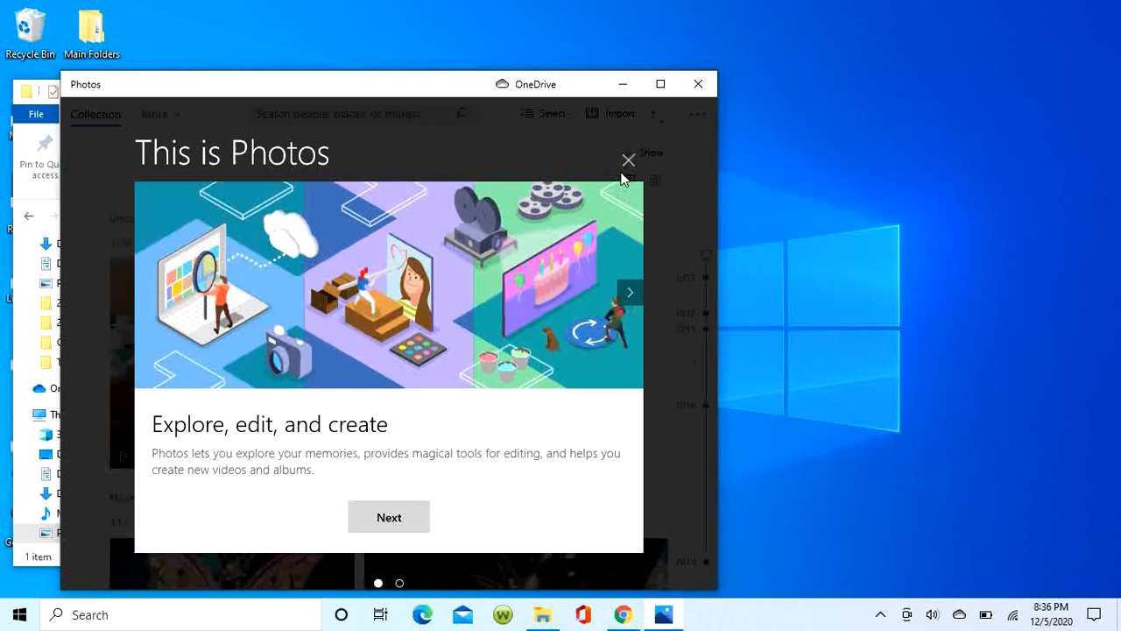
Dismiss the 'This is Photos' tour and close the Camera Roll window.
left_click(629, 160)
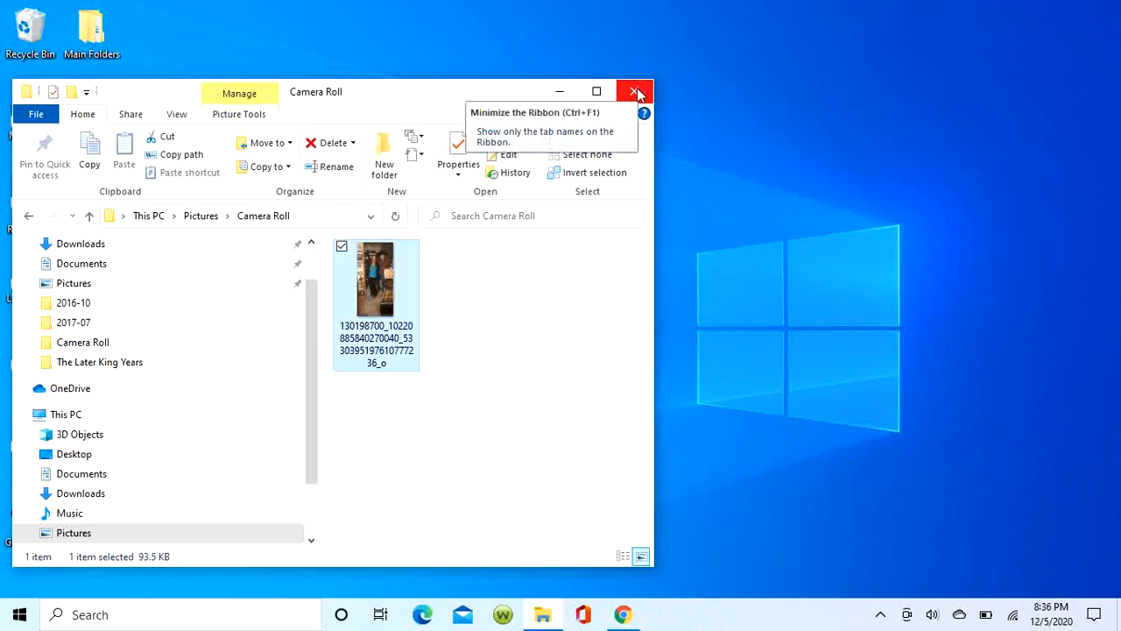
left_click(633, 92)
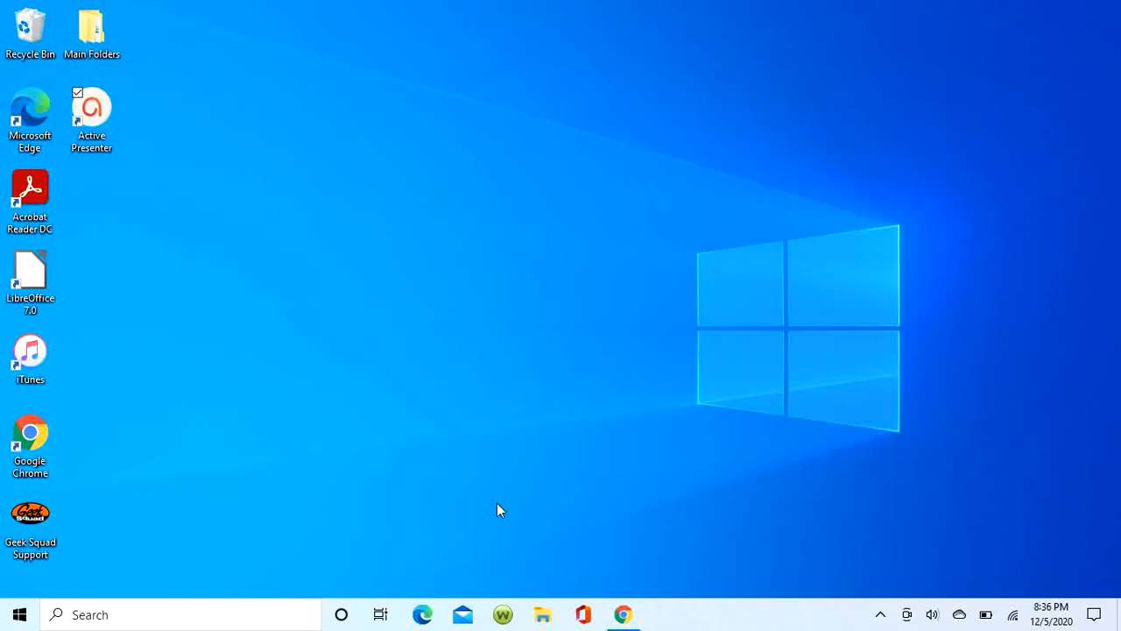